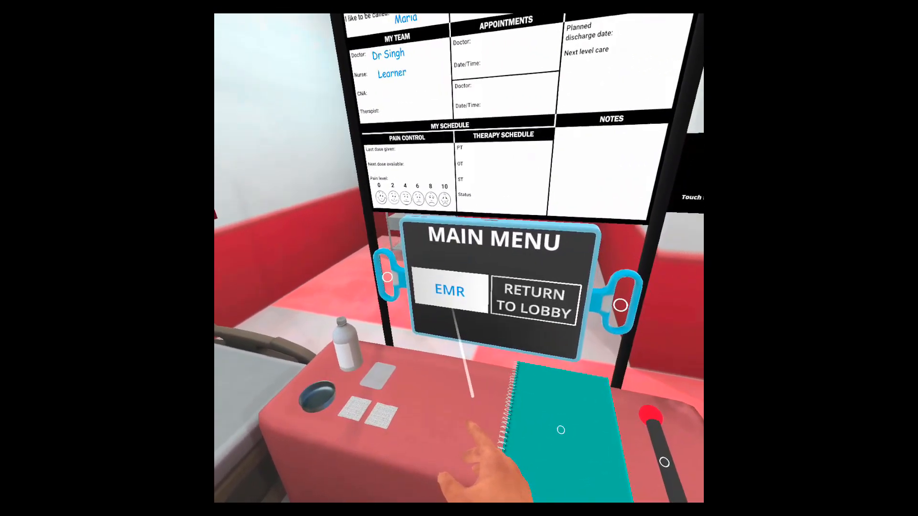
# - Select EMR on the Main Menu tablet to open Maria's medical record
pyautogui.click(449, 292)
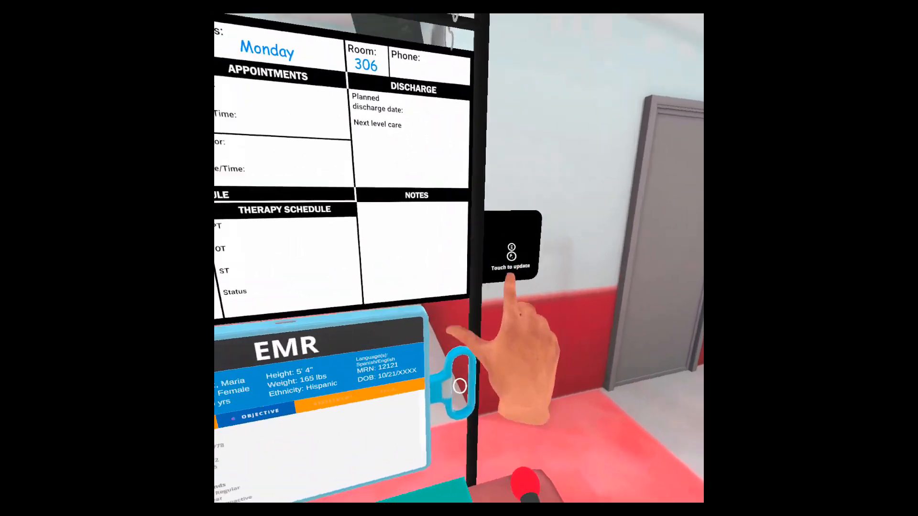
# - Tap 'Touch to update' beside the whiteboard to bring up Maria's SBAR handoff report
pyautogui.click(514, 263)
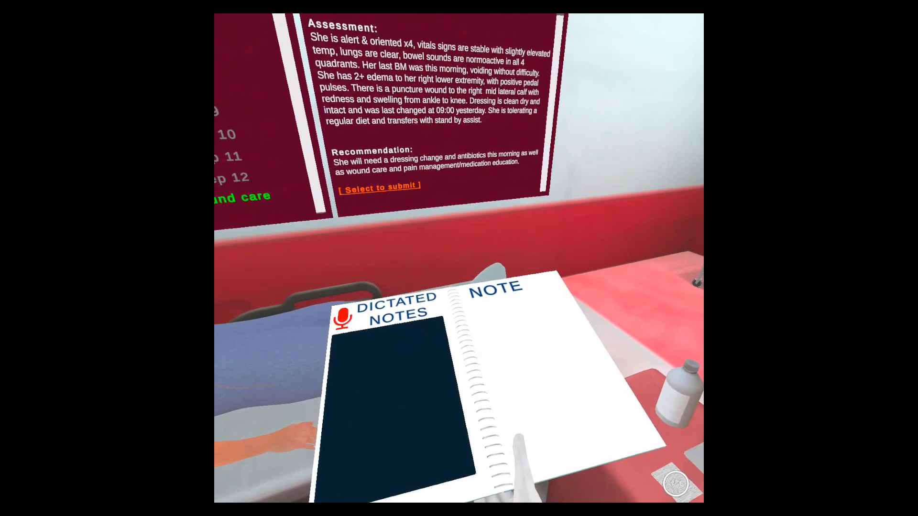
# - Hold up the Dictated Notes clipboard while reviewing the SBAR Assessment panel
pyautogui.click(343, 318)
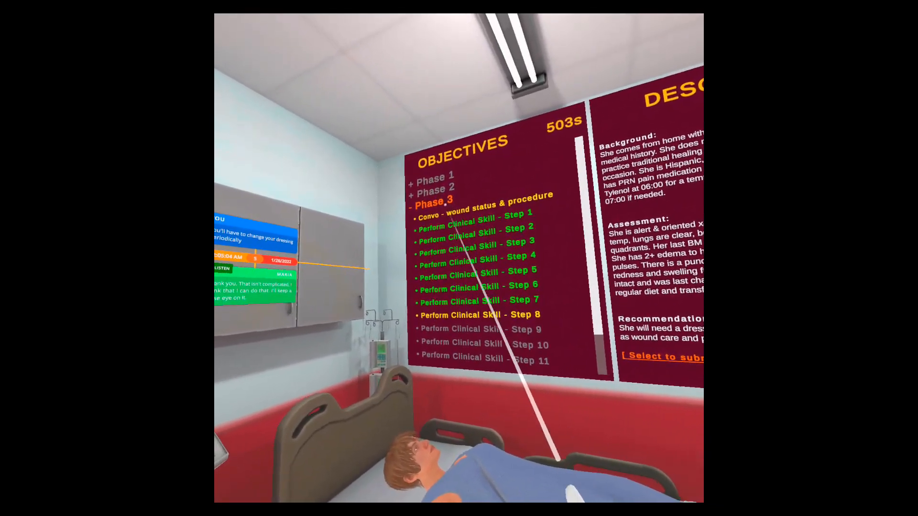
pyautogui.moveTo(458, 258)
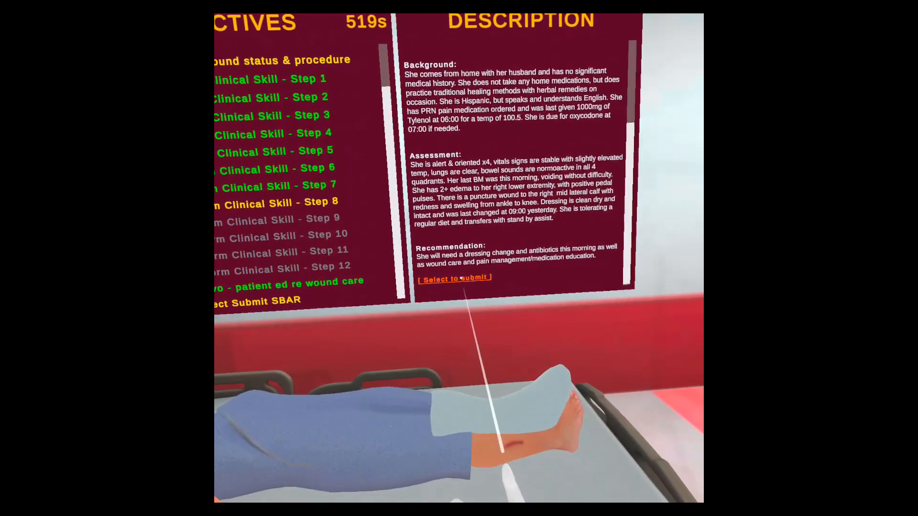
# - Submit the SBAR report via '[ Select to submit ]' on the Description panel
pyautogui.click(455, 277)
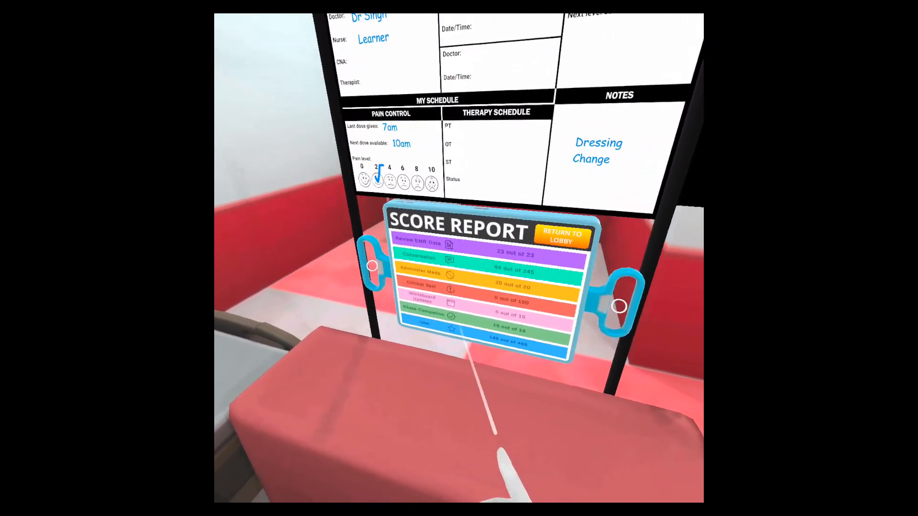
pyautogui.moveTo(496, 445)
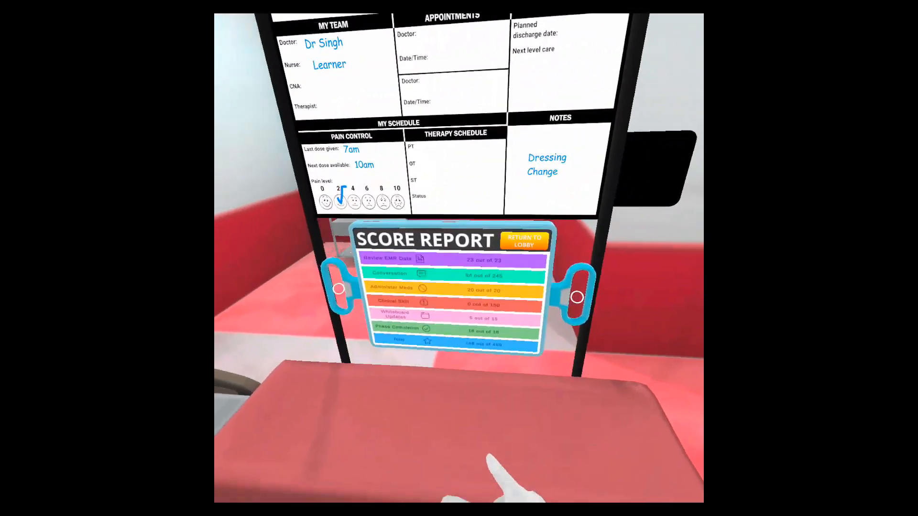
pyautogui.click(524, 241)
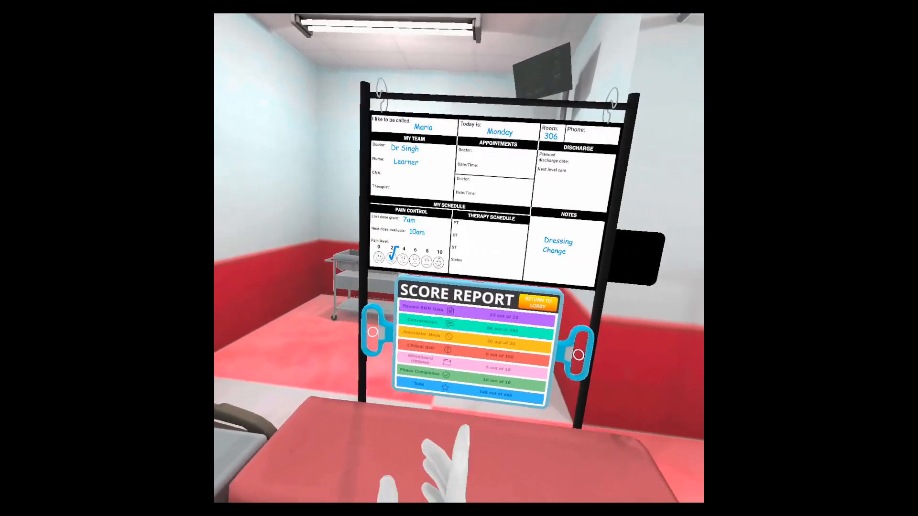
# - View the maroon completion message panel beside Maria's bed
pyautogui.click(537, 302)
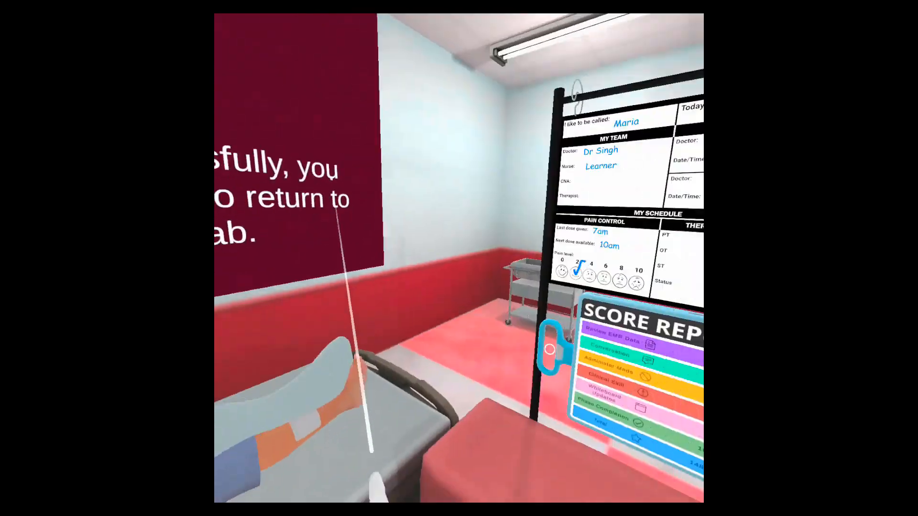